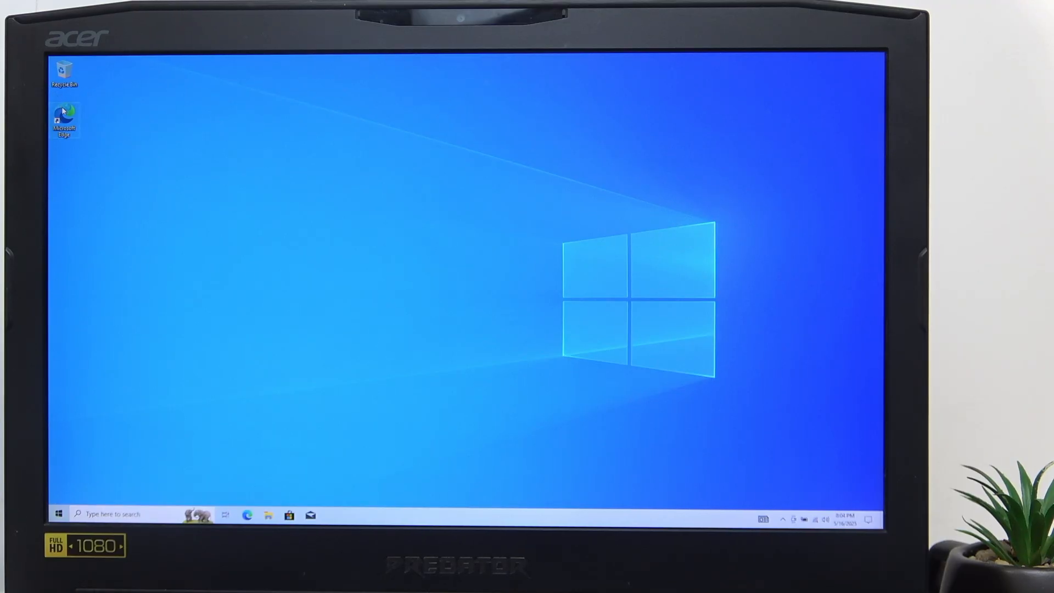
- Launch Microsoft Edge from its desktop shortcut to a new tab page
{"action": "double_click", "coordinate": [63, 116]}
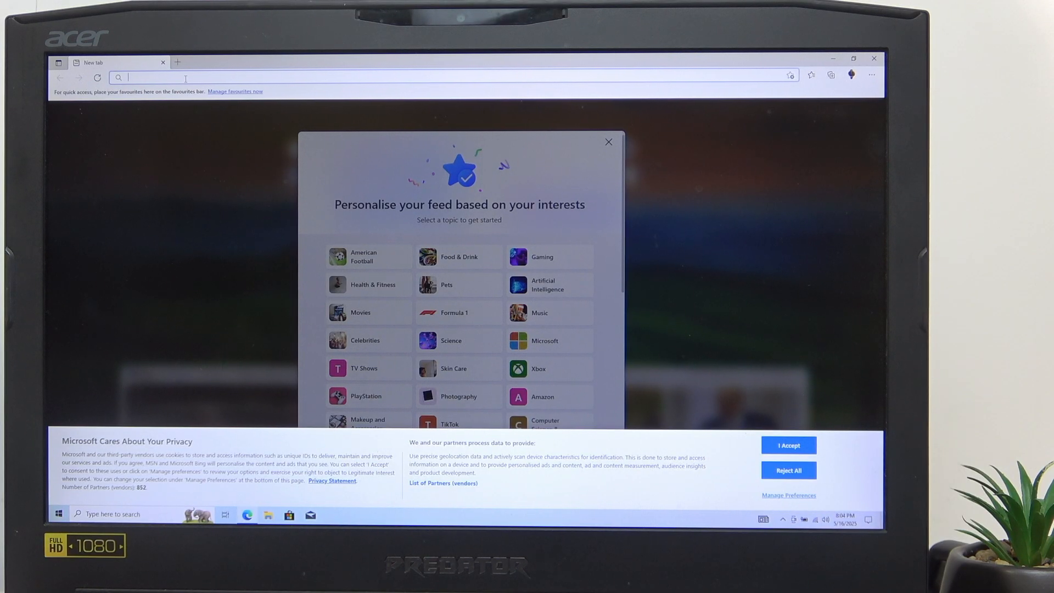
{"action": "type", "text": "pairdrop.net"}
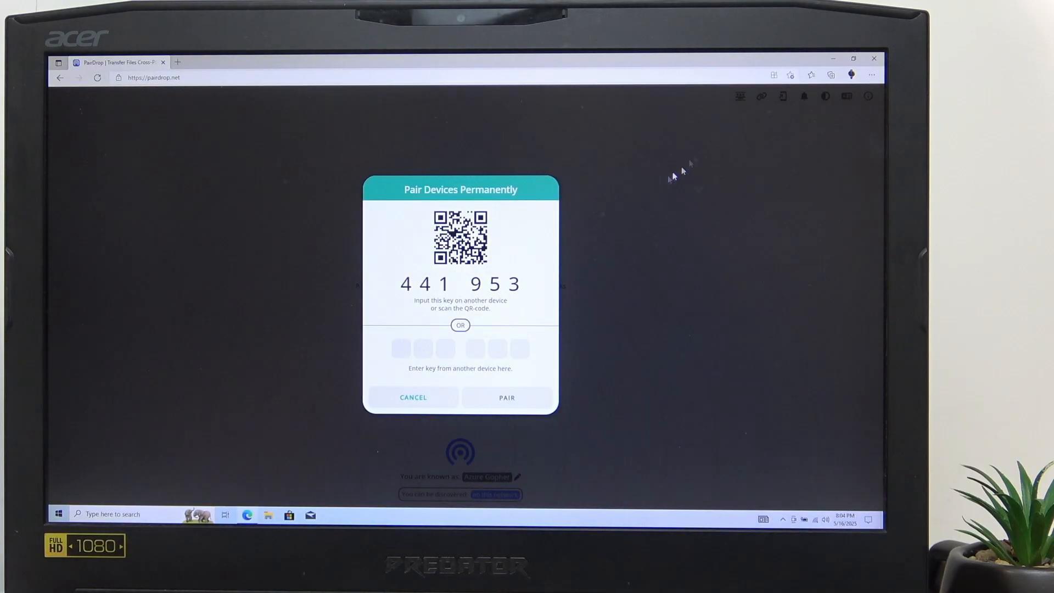
{"action": "mouse_move", "coordinate": [430, 224]}
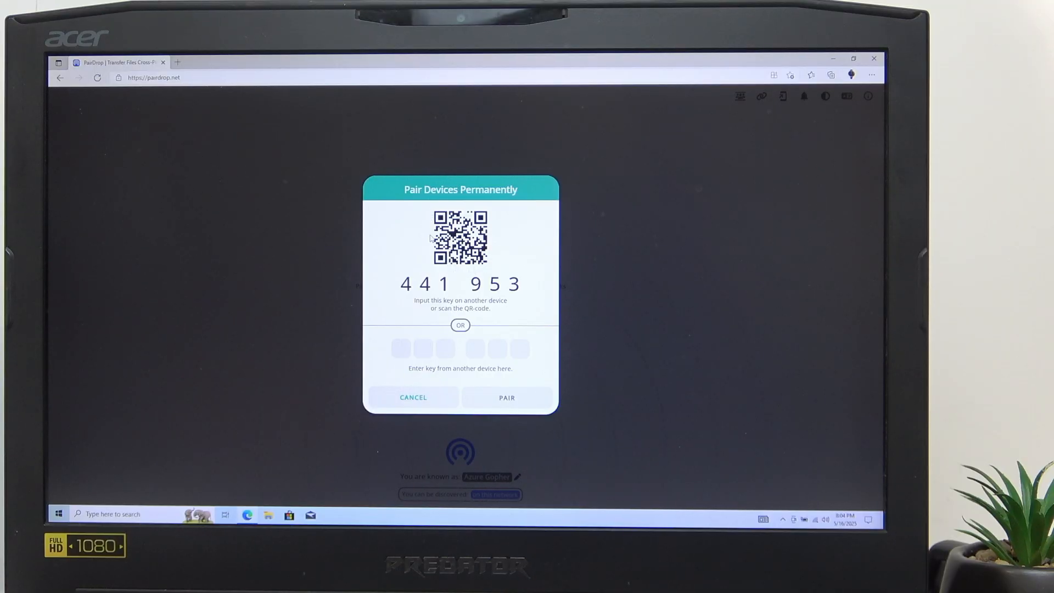
- Select the pairing key 441 953, then cancel the Pair Devices Permanently dialog
{"action": "double_click", "coordinate": [461, 283]}
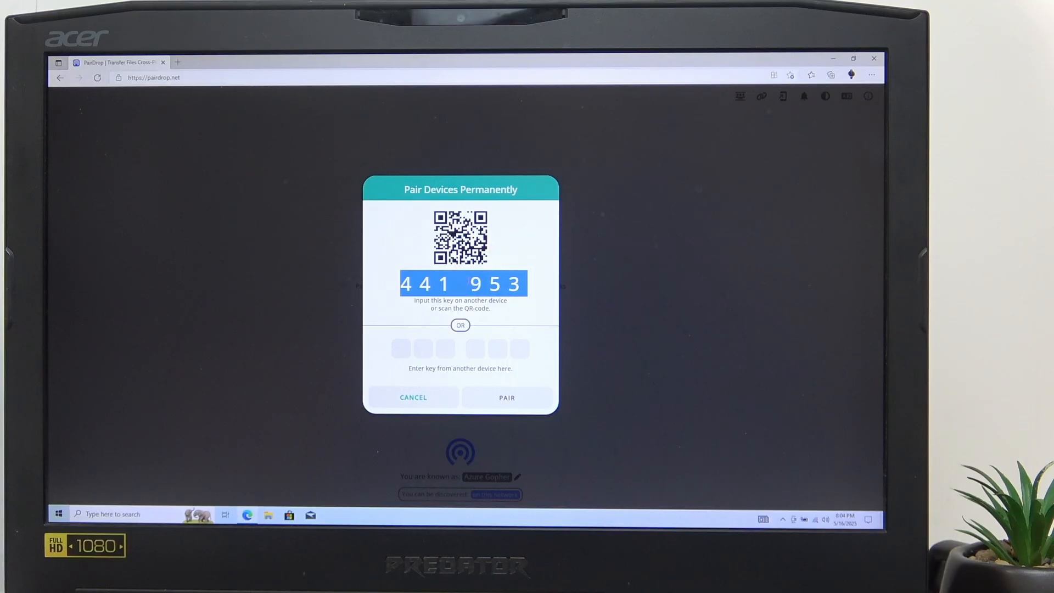
{"action": "mouse_move", "coordinate": [281, 164]}
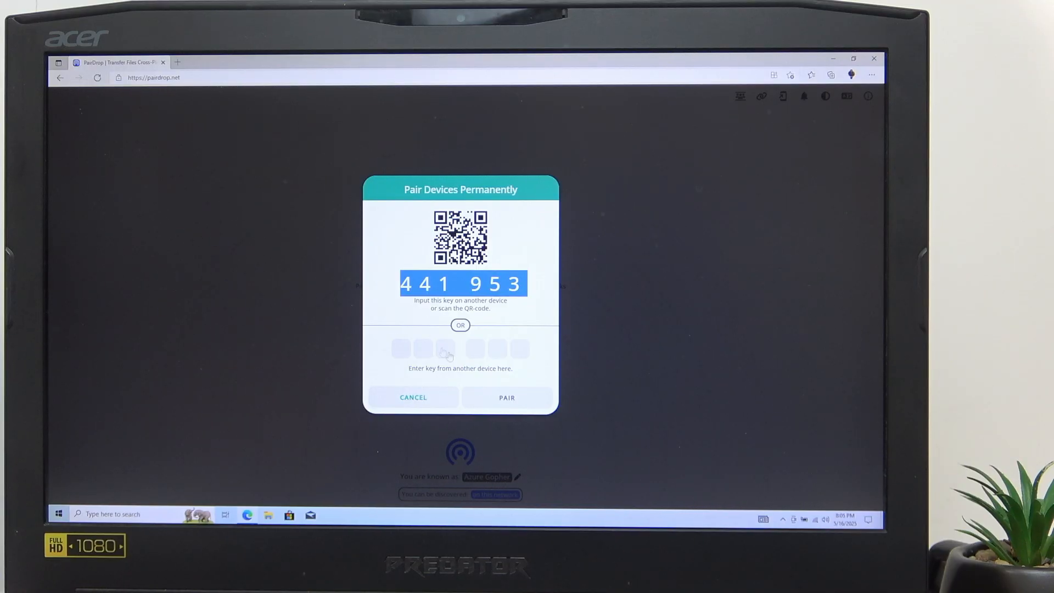
{"action": "mouse_move", "coordinate": [425, 397]}
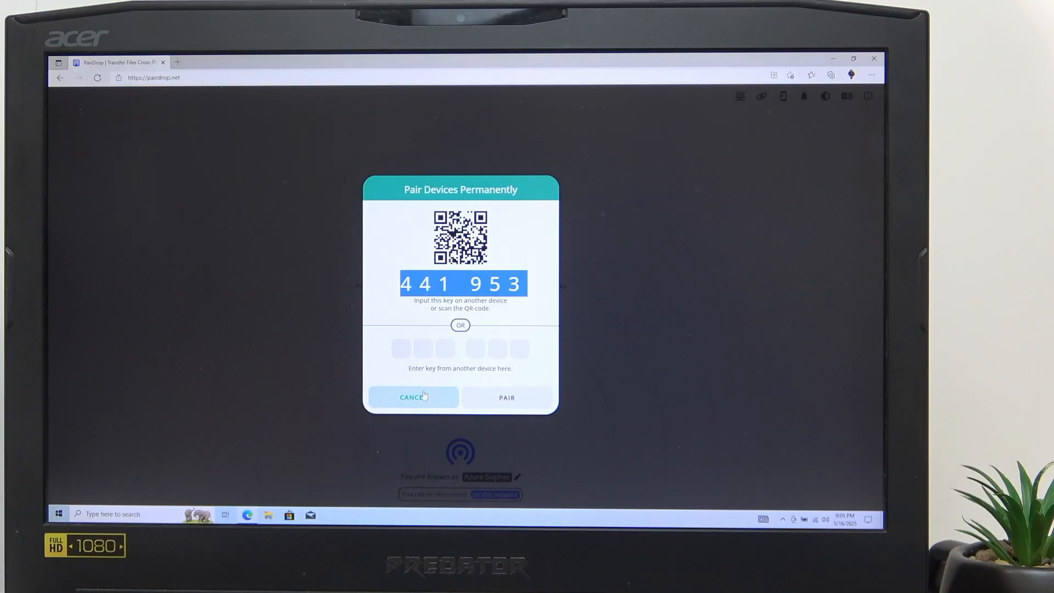
{"action": "left_click", "coordinate": [413, 397]}
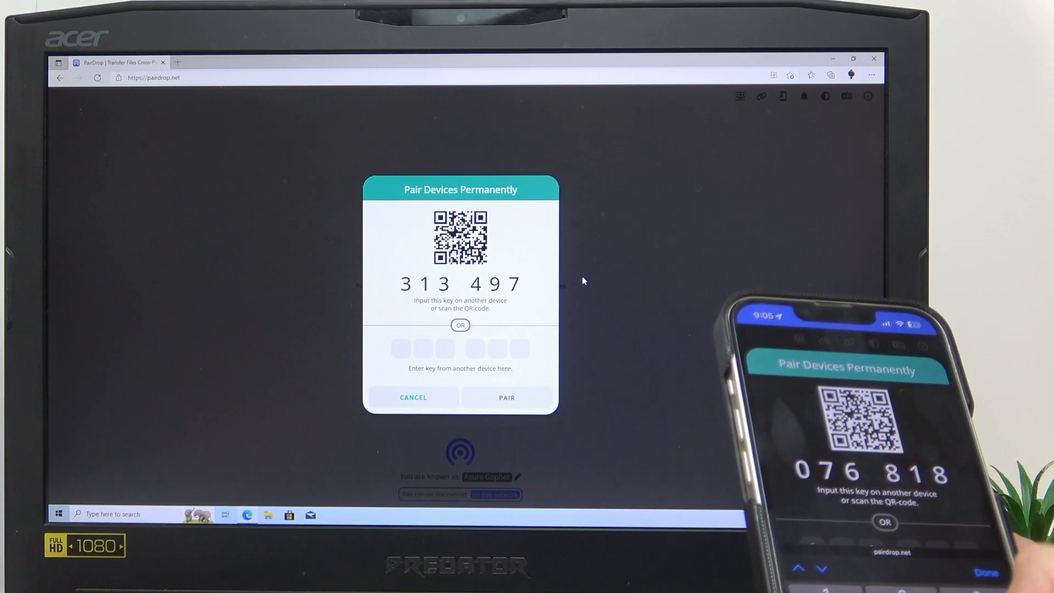
- Pair the laptop with the phone using a fresh permanent-pairing key
{"action": "left_click", "coordinate": [506, 397]}
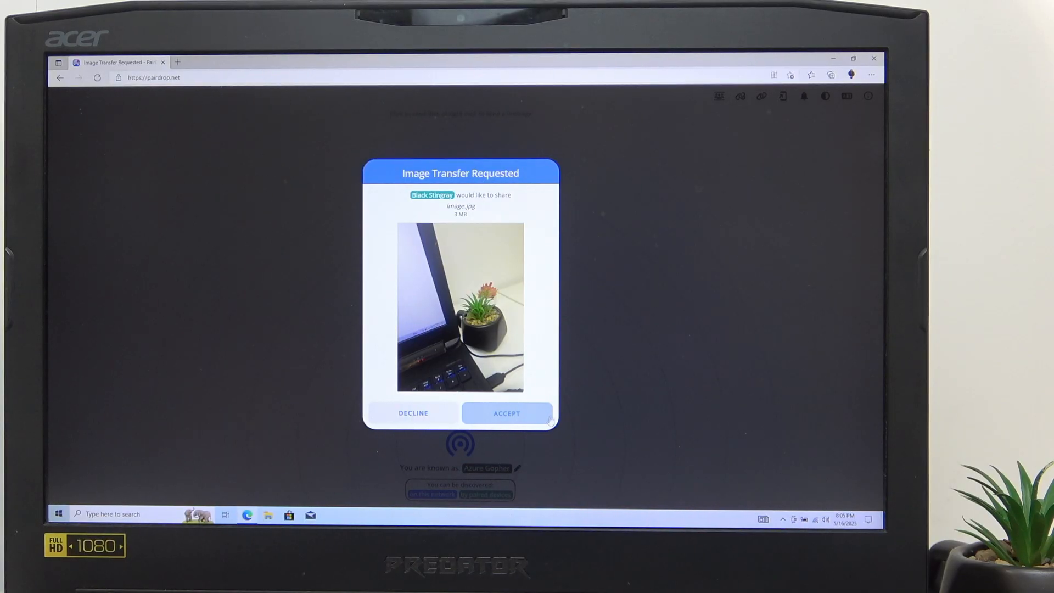
- Accept the incoming image.jpg from the phone and open it in Photos
{"action": "left_click", "coordinate": [506, 413]}
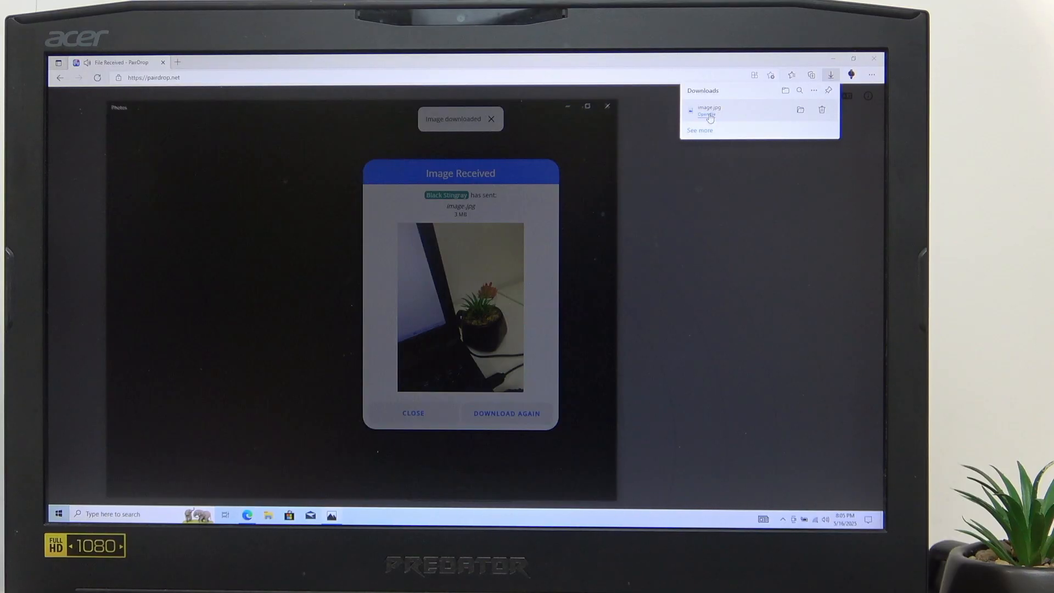
{"action": "left_click", "coordinate": [706, 113]}
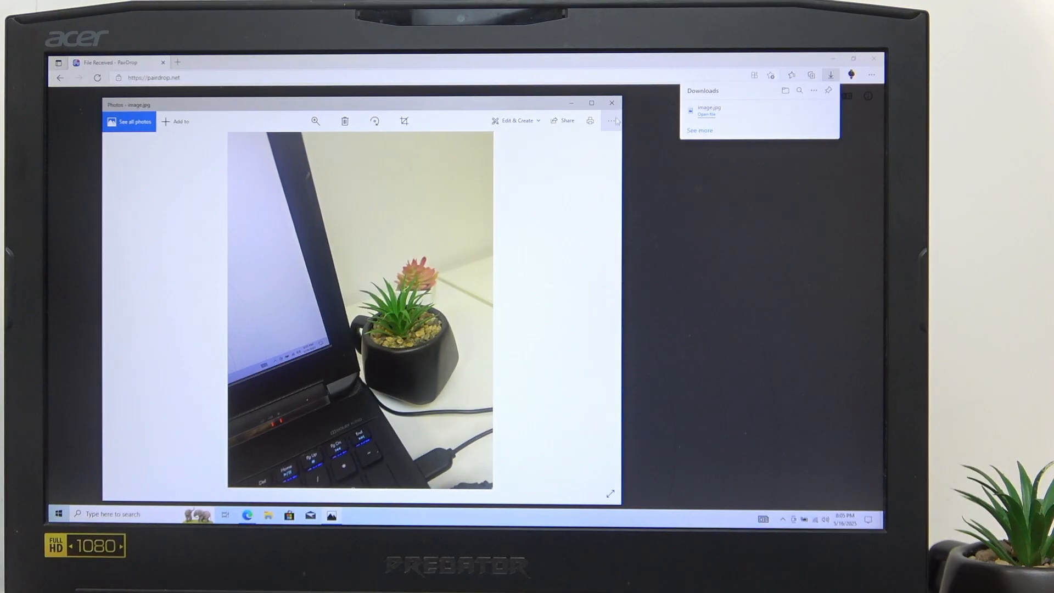
{"action": "mouse_move", "coordinate": [611, 103]}
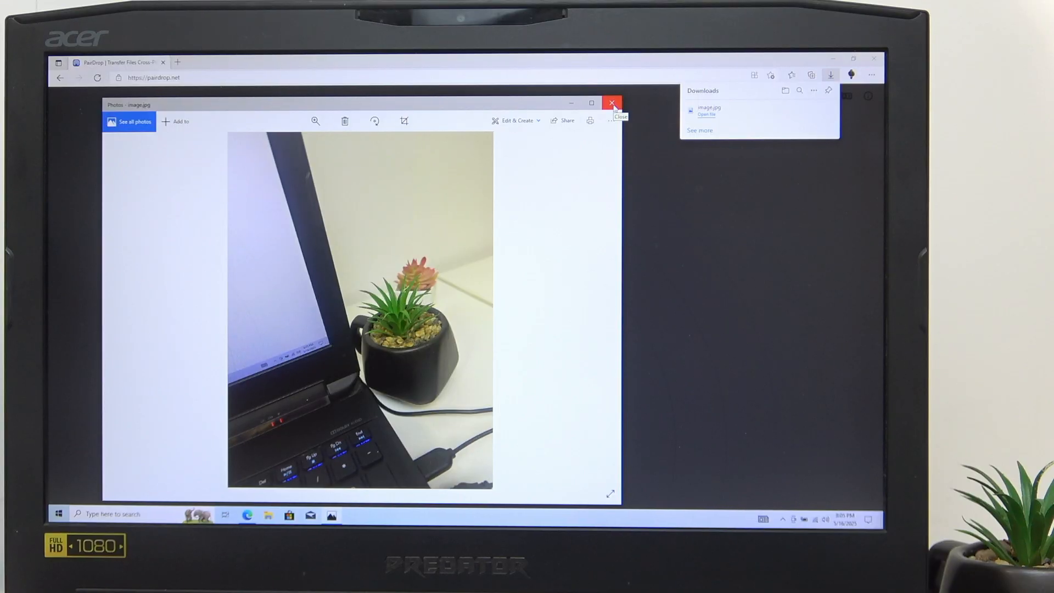